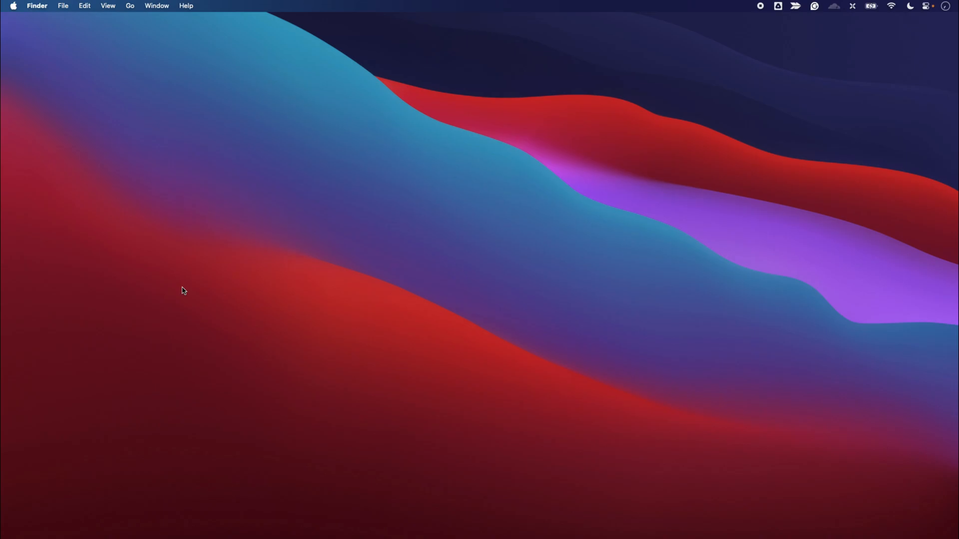
pyautogui.moveTo(20, 34)
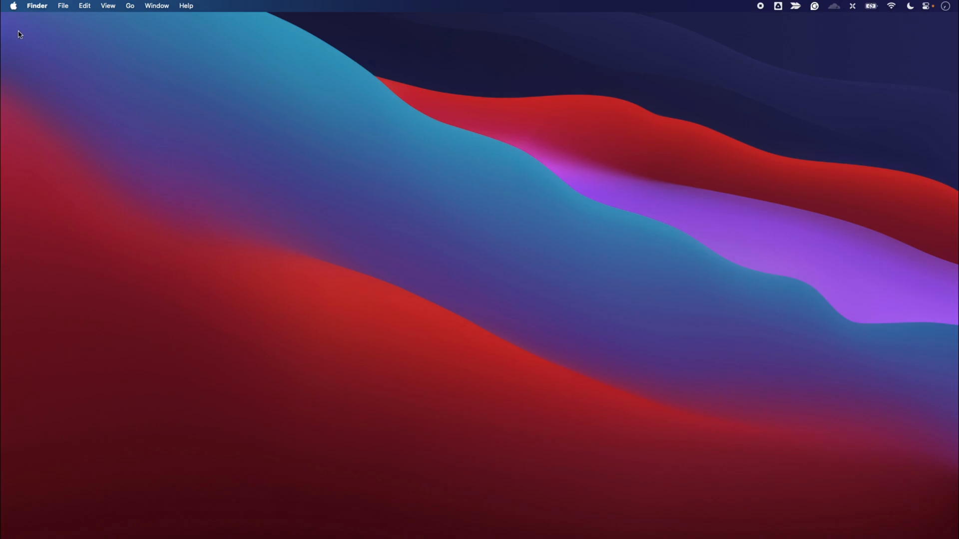
# Open the Apple menu from the Finder menu bar
pyautogui.click(13, 6)
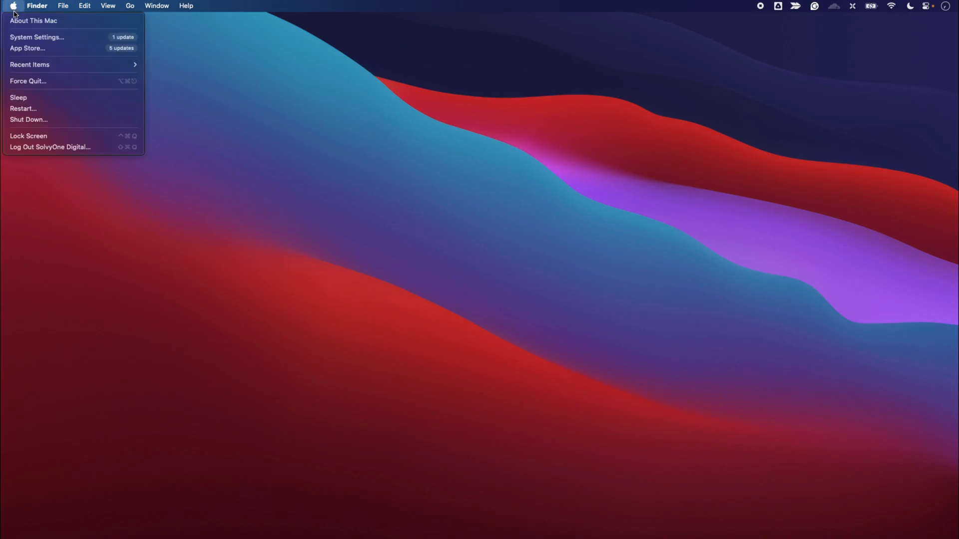
pyautogui.moveTo(34, 20)
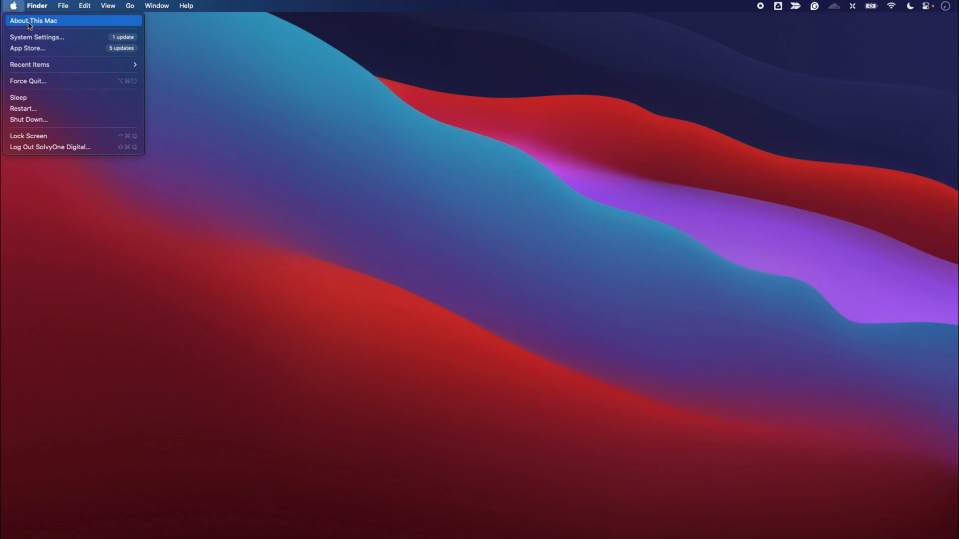
# Show the About This Mac overview with chip, memory, startup disk and macOS version
pyautogui.click(34, 20)
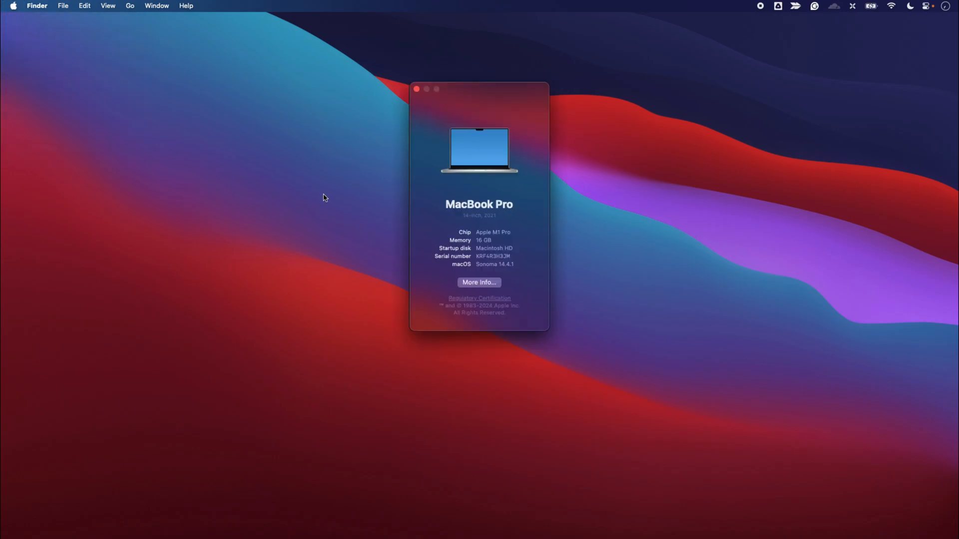
pyautogui.moveTo(432, 218)
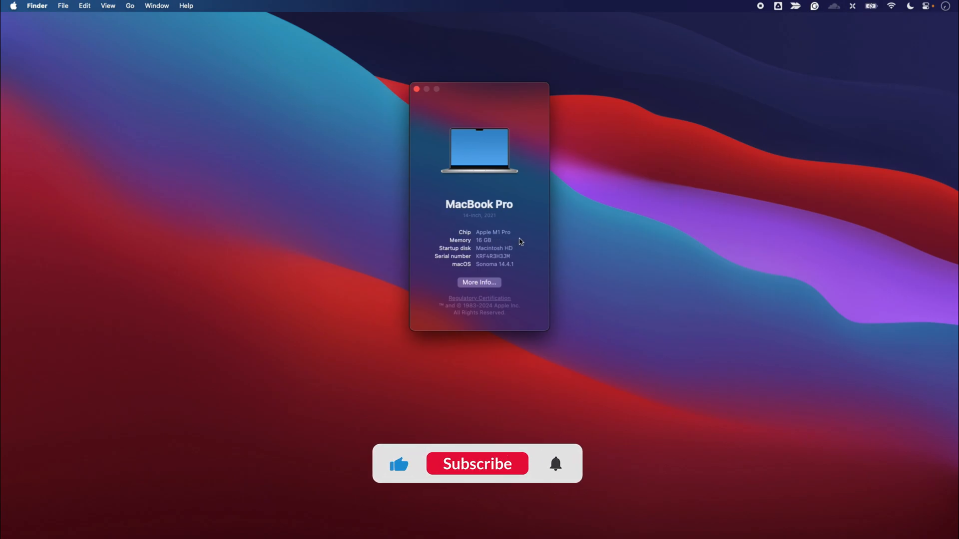
pyautogui.click(477, 463)
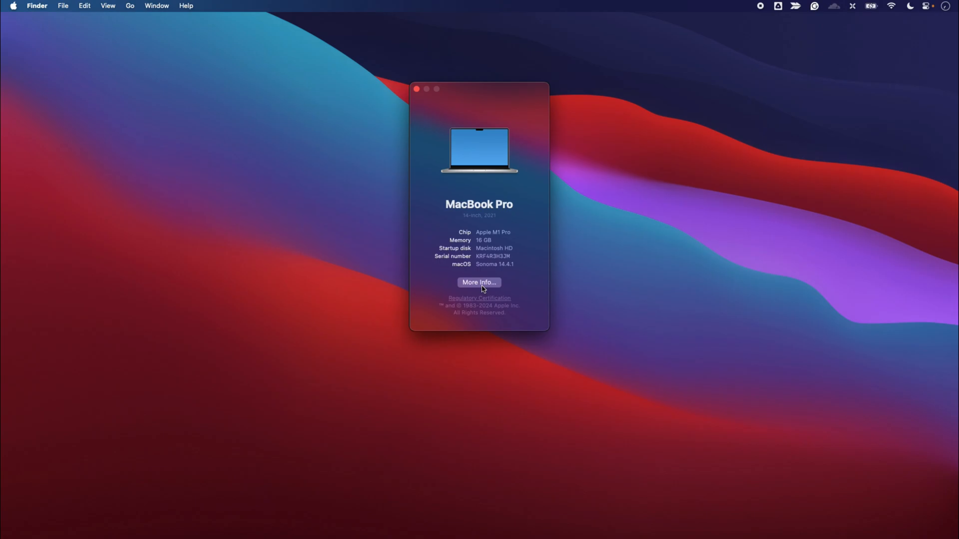
# Open More Info to the General About page and scroll to displays, storage and legal links
pyautogui.click(479, 283)
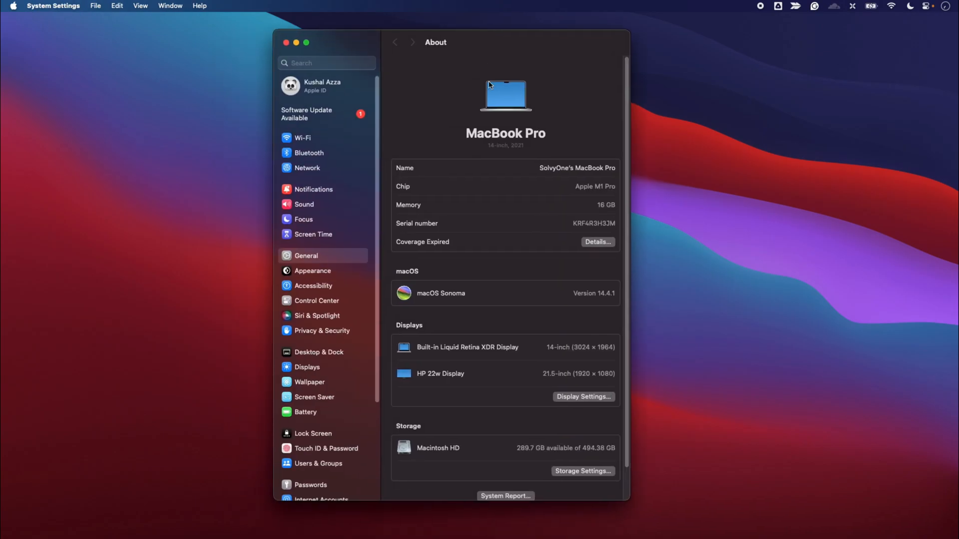
pyautogui.scroll(-3)
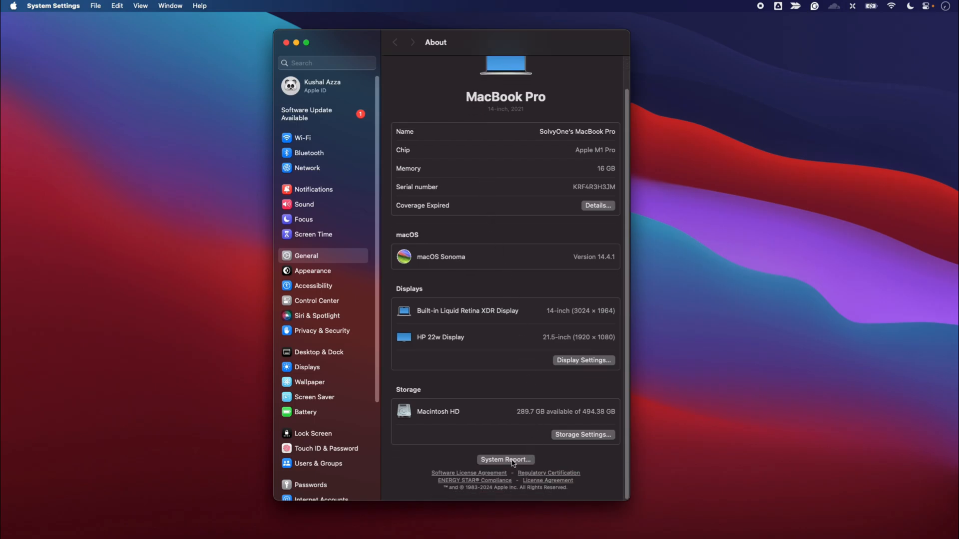
# Open the System Report hardware overview and move its window to the left
pyautogui.click(505, 460)
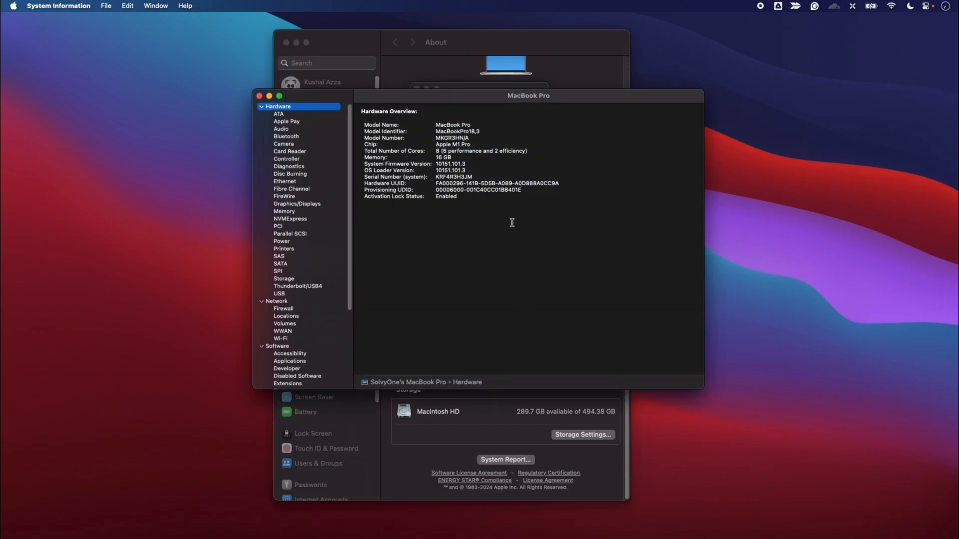
pyautogui.moveTo(527, 96); pyautogui.dragTo(462, 110)
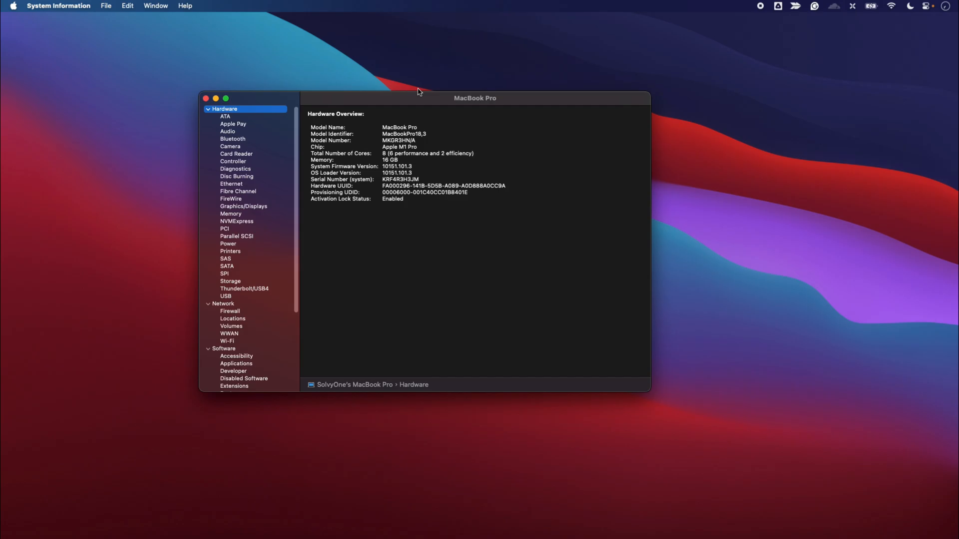
pyautogui.moveTo(347, 108)
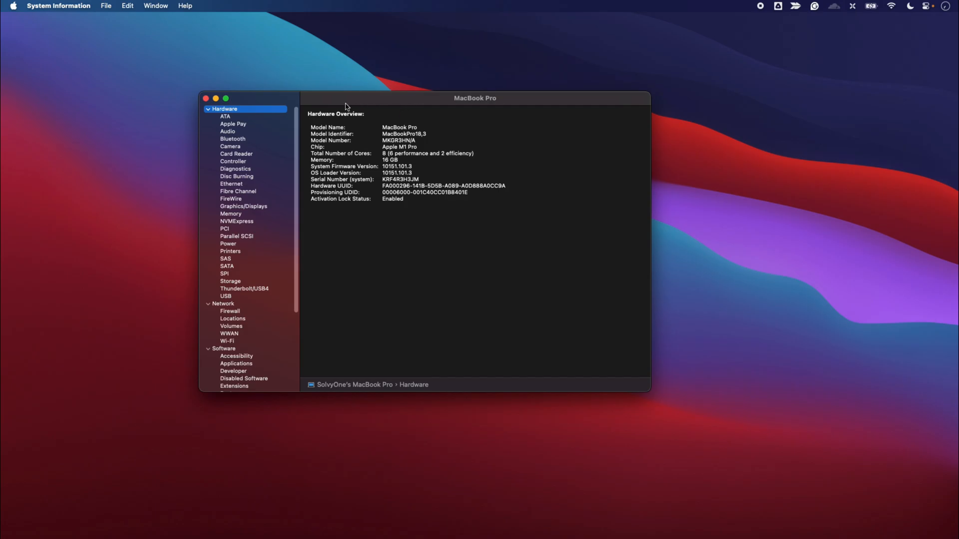
# Review the Bluetooth, SATA, Storage and Power reports in the sidebar
pyautogui.click(233, 139)
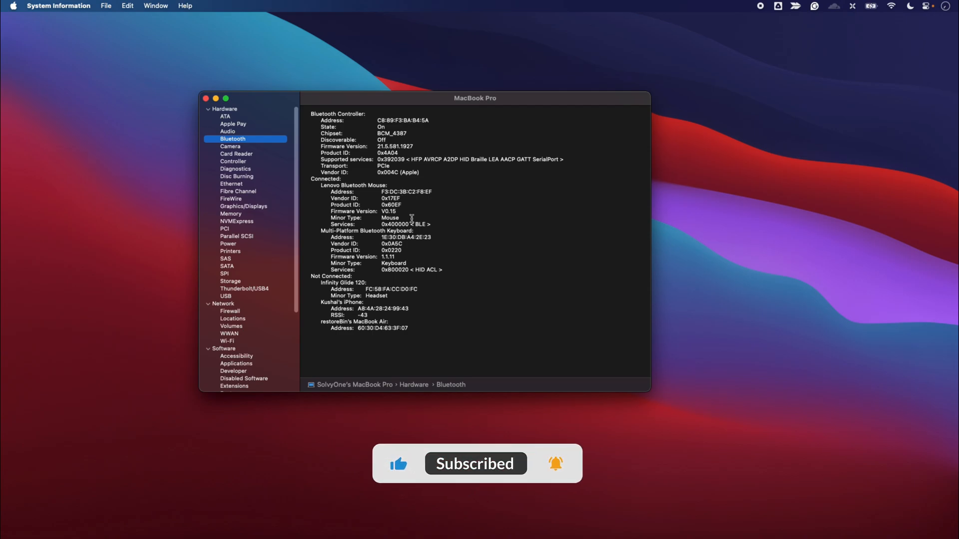
pyautogui.click(227, 266)
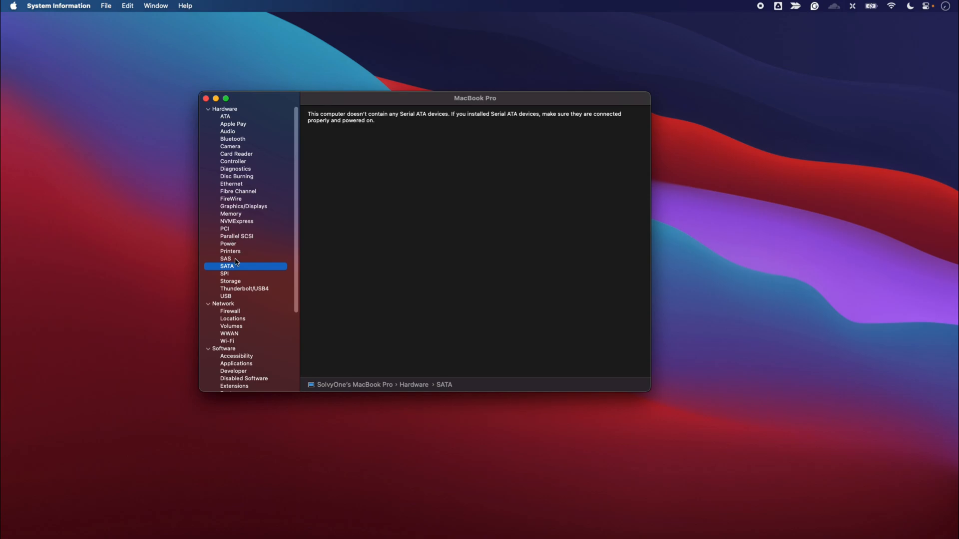
pyautogui.click(230, 281)
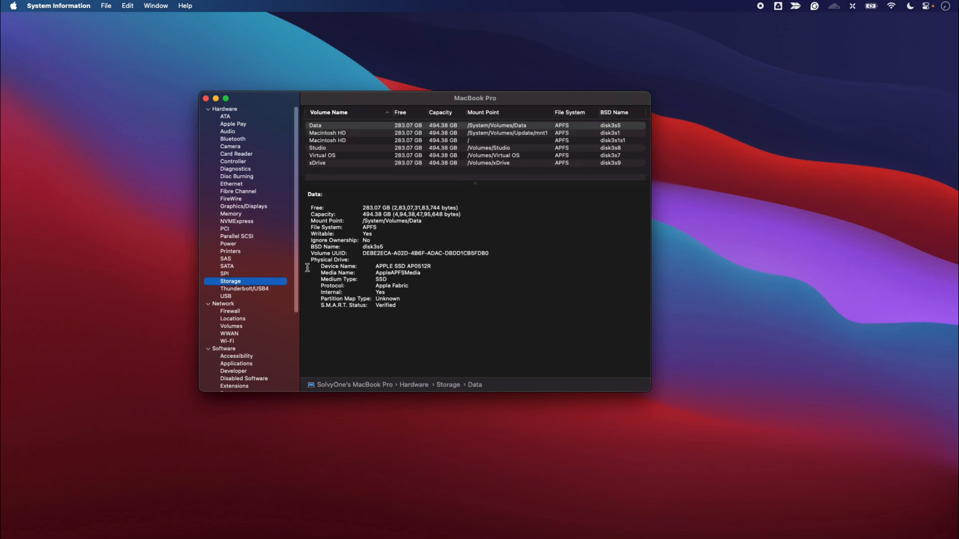
pyautogui.moveTo(348, 177)
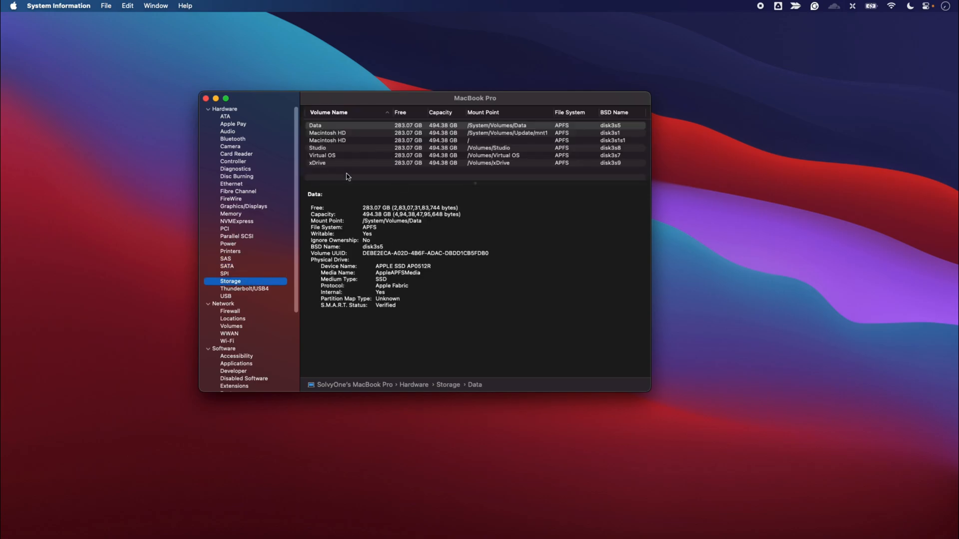
pyautogui.click(228, 243)
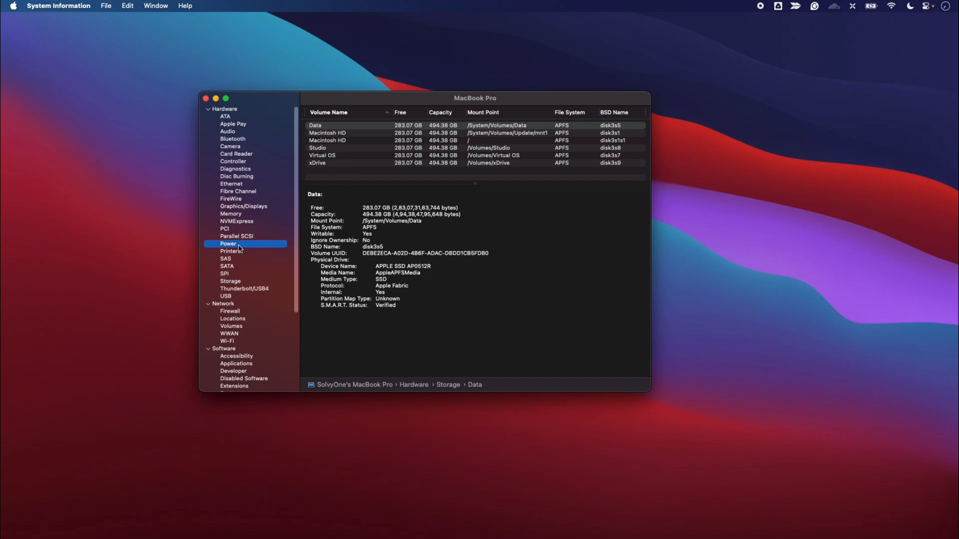
pyautogui.click(228, 244)
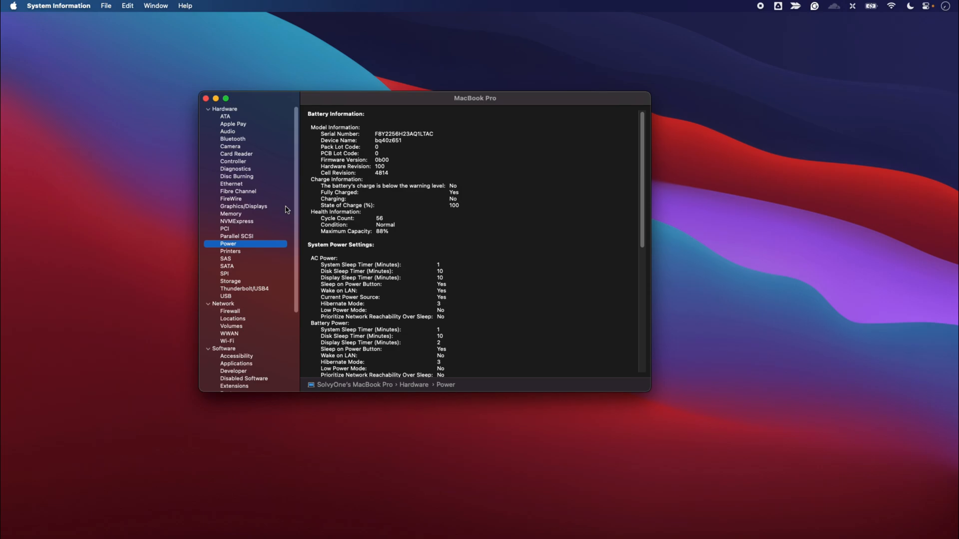
# Review the Camera report, then return to Storage and finish on the SATA report
pyautogui.click(230, 146)
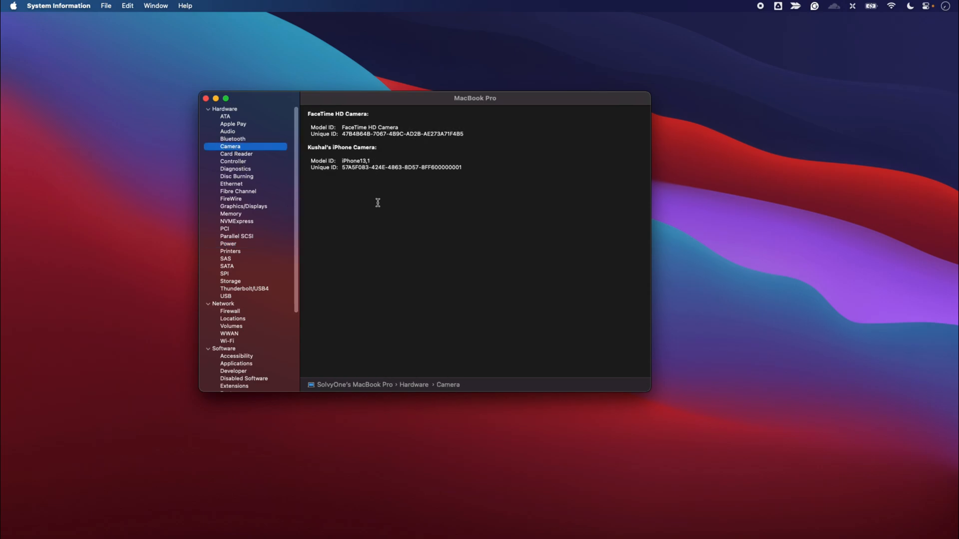
pyautogui.moveTo(236, 179)
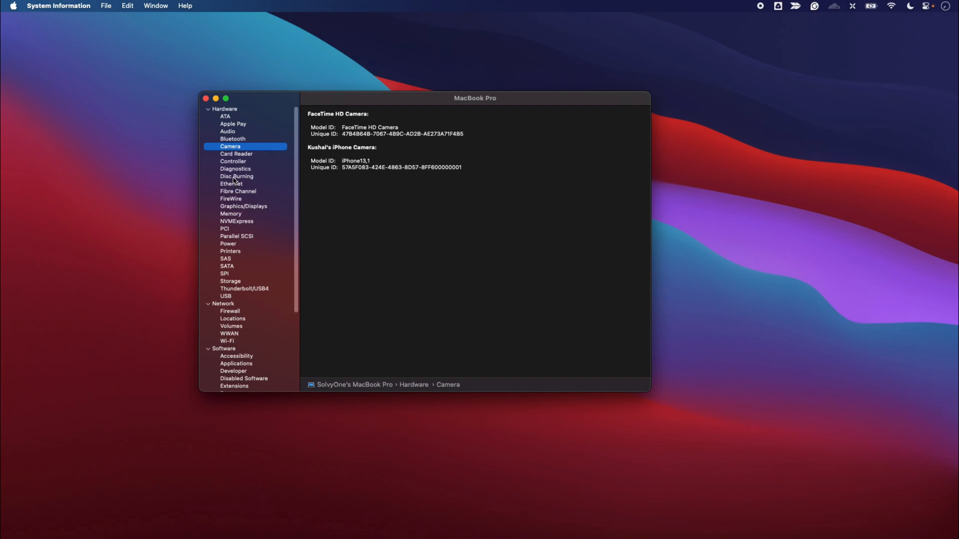
pyautogui.moveTo(241, 268)
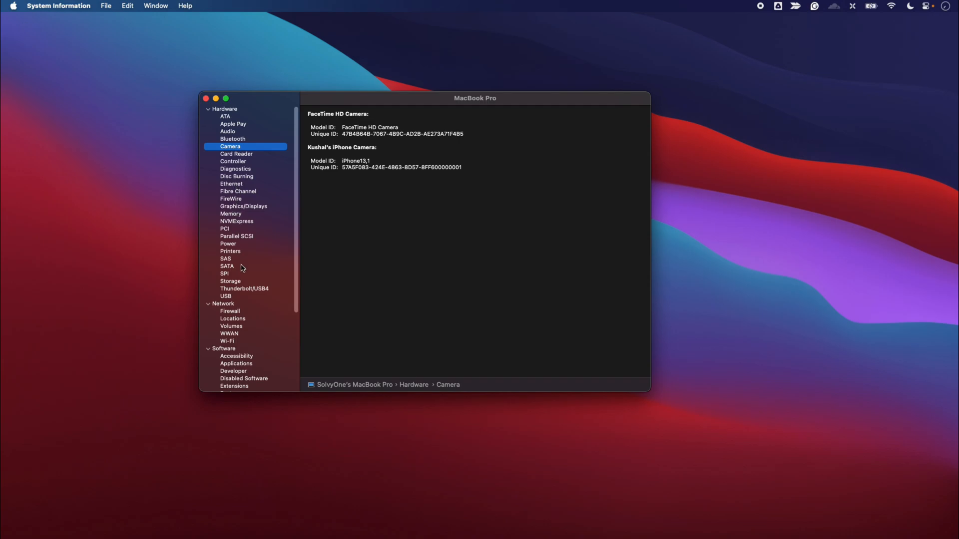
pyautogui.click(230, 281)
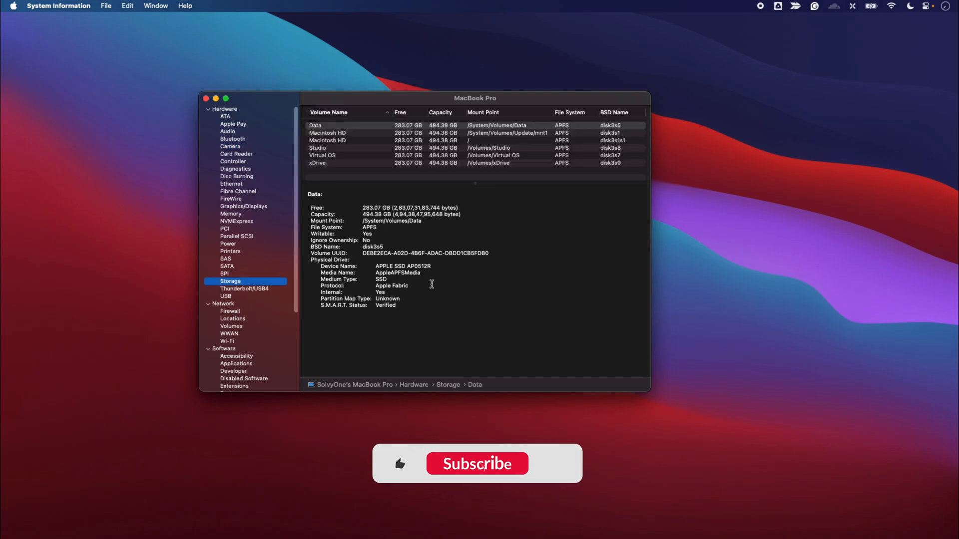
pyautogui.click(227, 266)
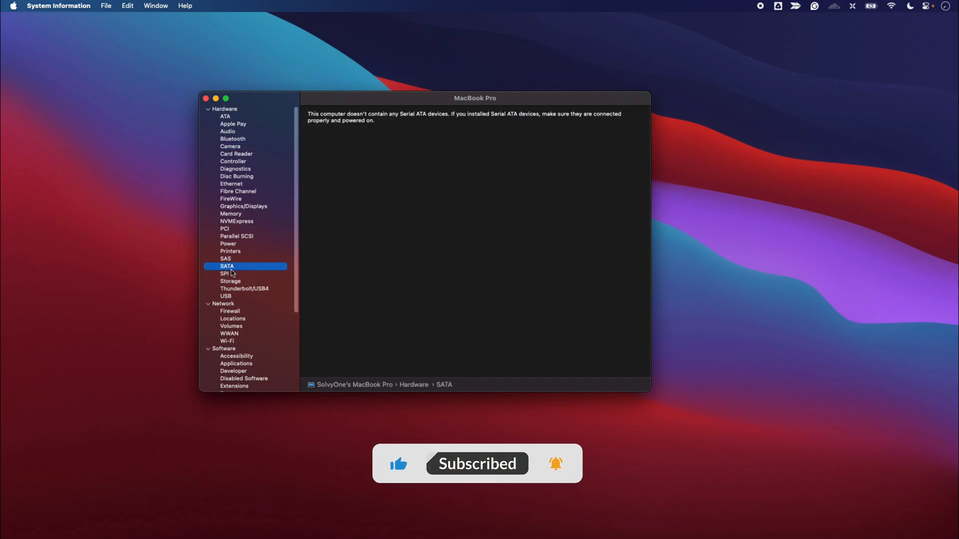